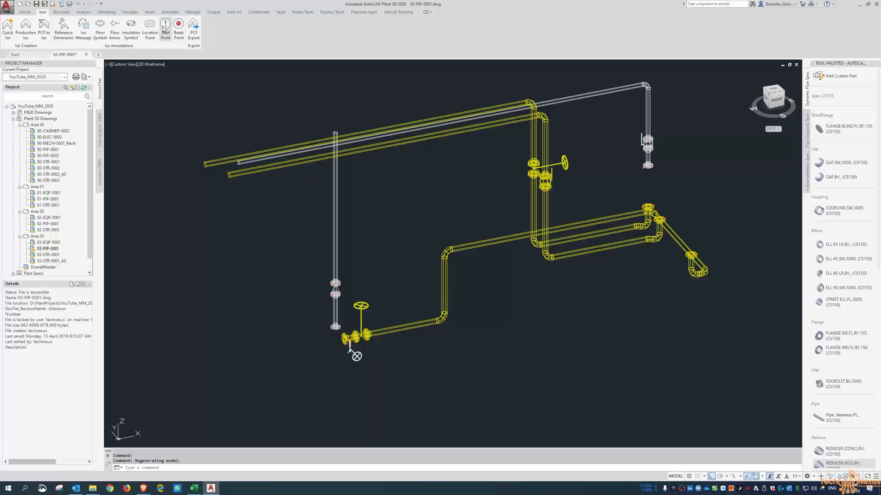
pyautogui.moveTo(165, 25)
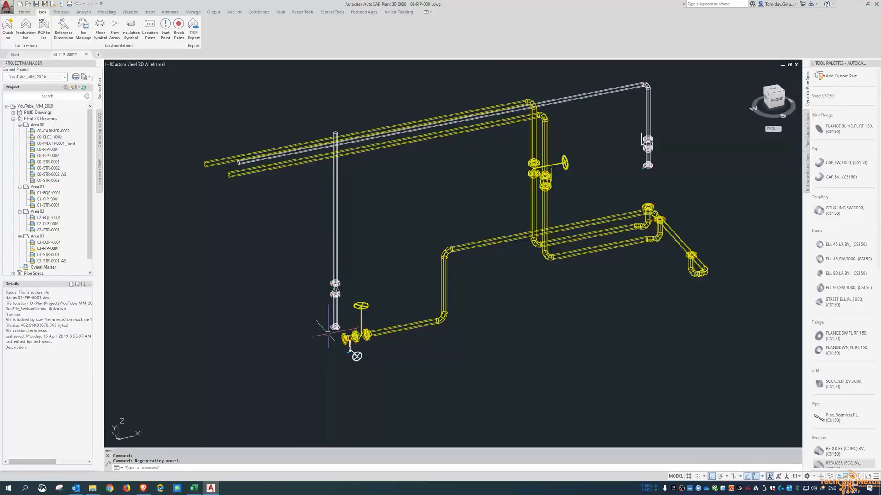
# Overlay the 03-EQP-0001 equipment and 00-STR-0002 pipe rack drawings as xrefs.
pyautogui.click(47, 242)
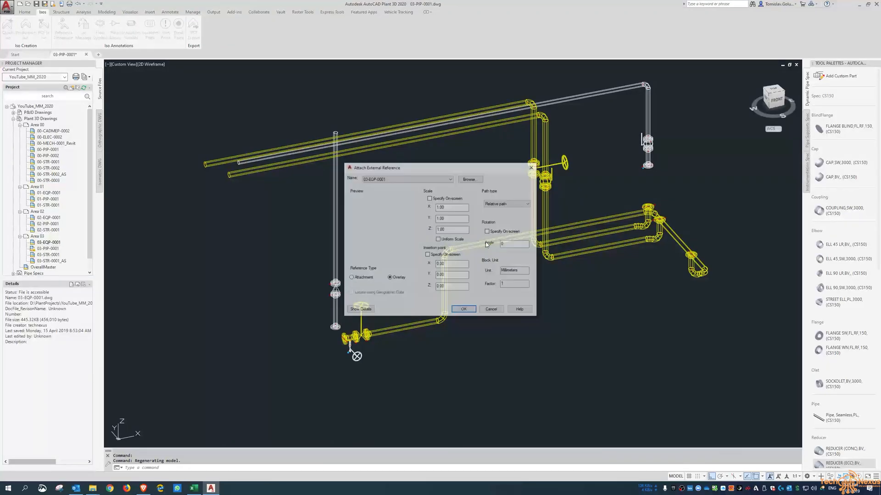
pyautogui.click(463, 310)
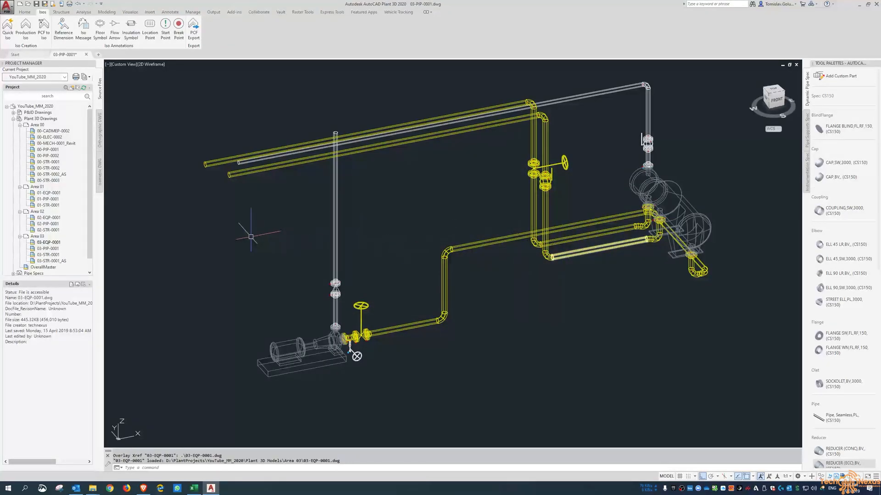
pyautogui.rightClick(48, 168)
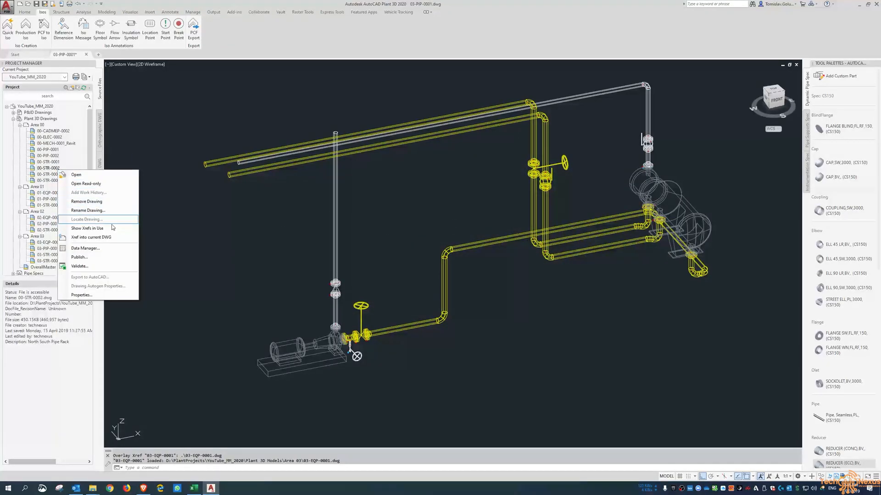
pyautogui.click(91, 237)
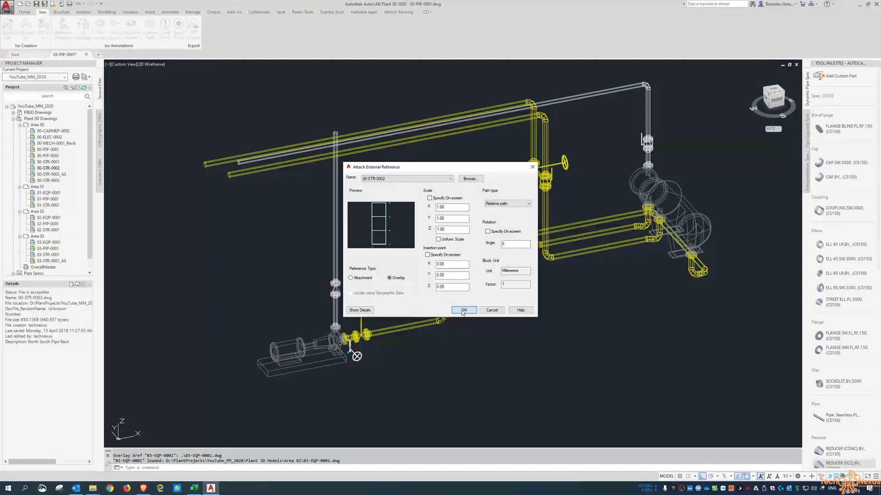
pyautogui.click(462, 311)
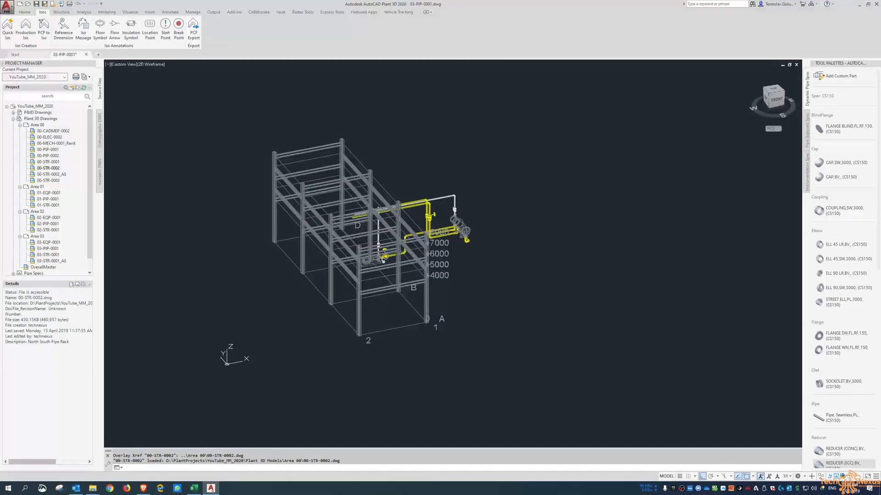
# Reference the 03-STR-0001_AS platform and 00-STR-0001 slab drawings into the piping model.
pyautogui.click(51, 260)
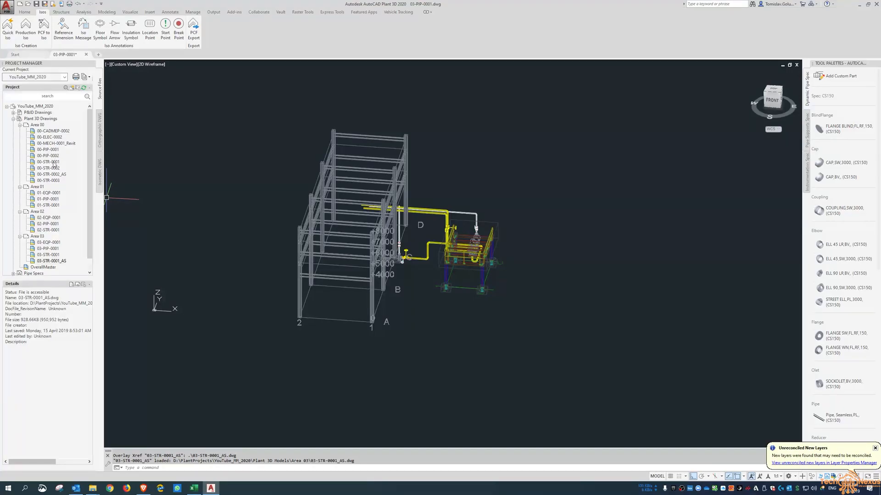
pyautogui.click(48, 161)
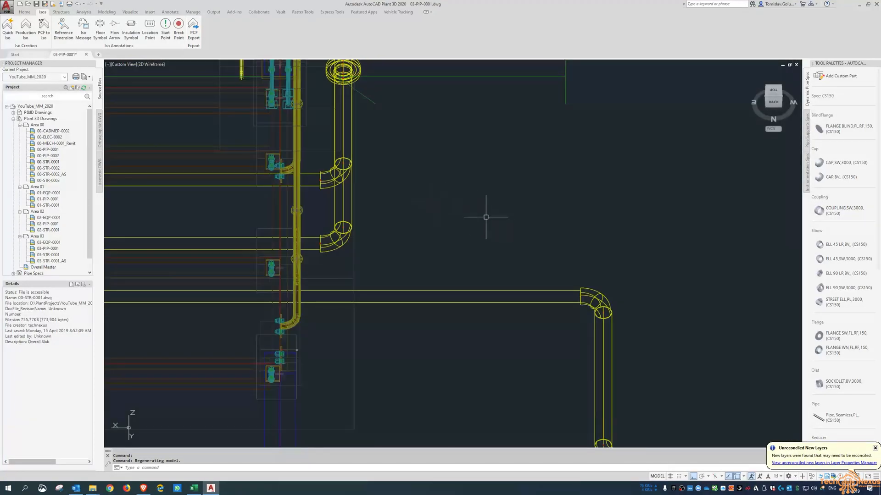
pyautogui.scroll(-3)
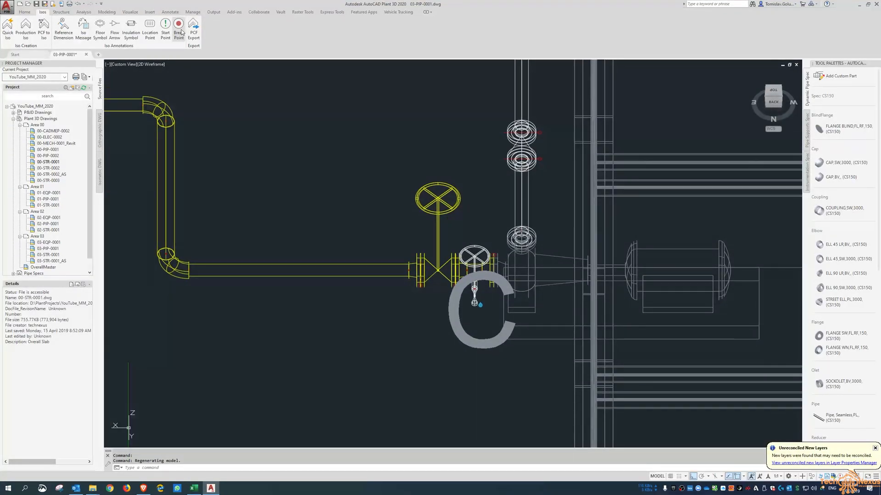
pyautogui.click(179, 27)
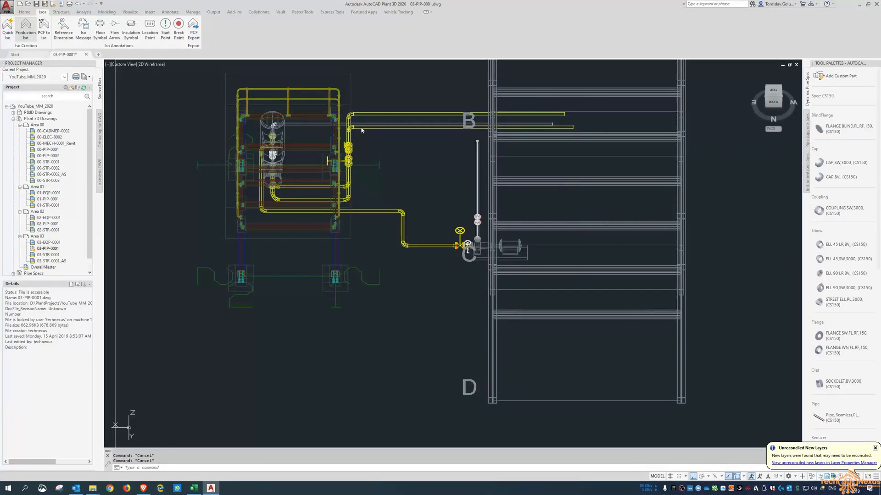
# Create a production isometric for line 1013 using the Final_A2 style.
pyautogui.click(26, 27)
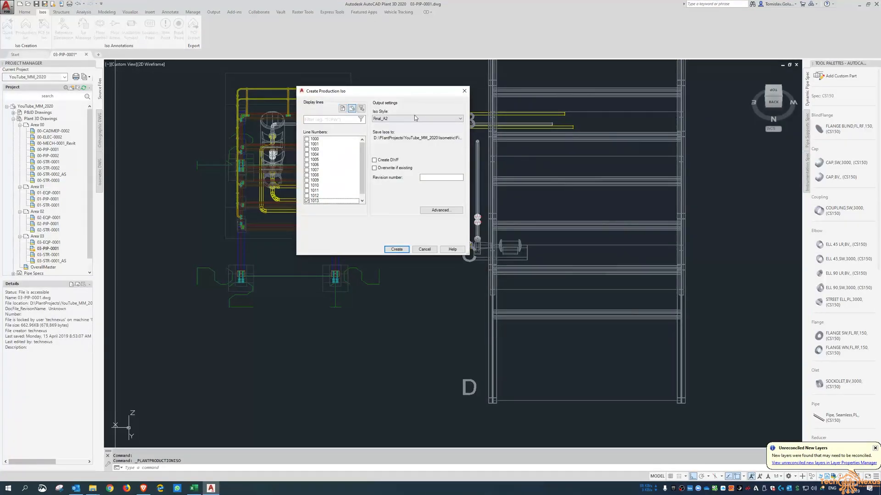
pyautogui.click(396, 249)
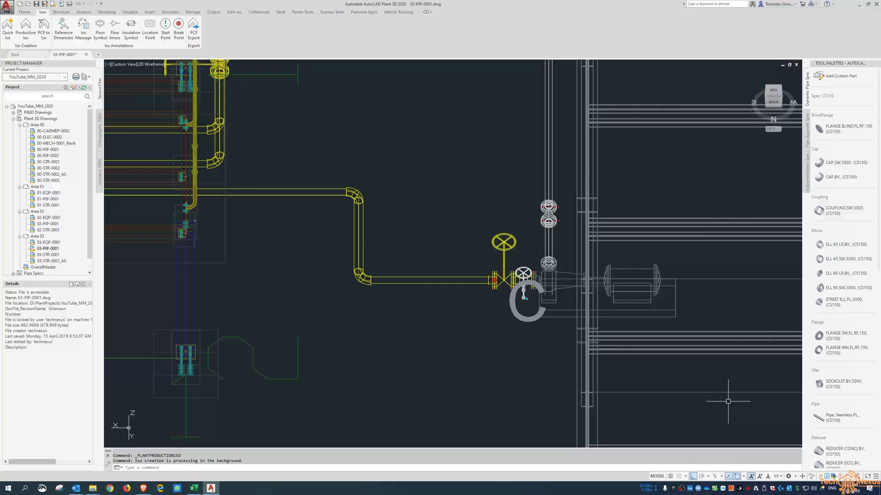
pyautogui.moveTo(717, 394)
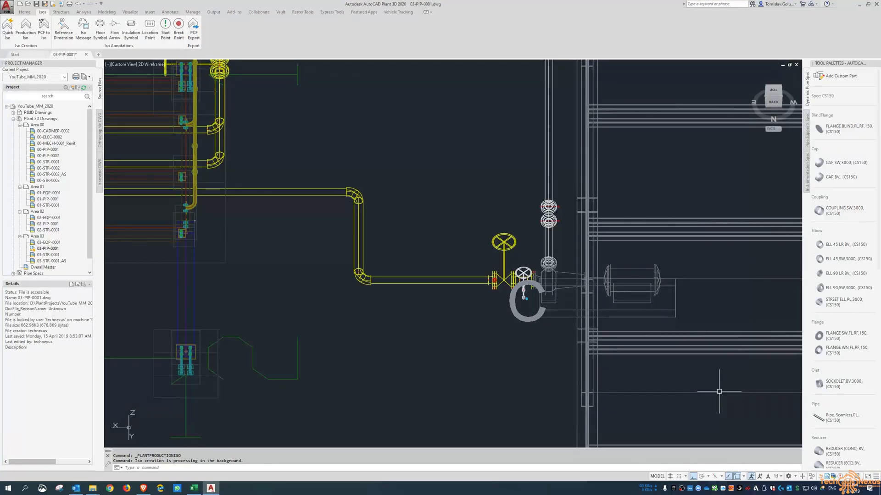
pyautogui.moveTo(694, 380)
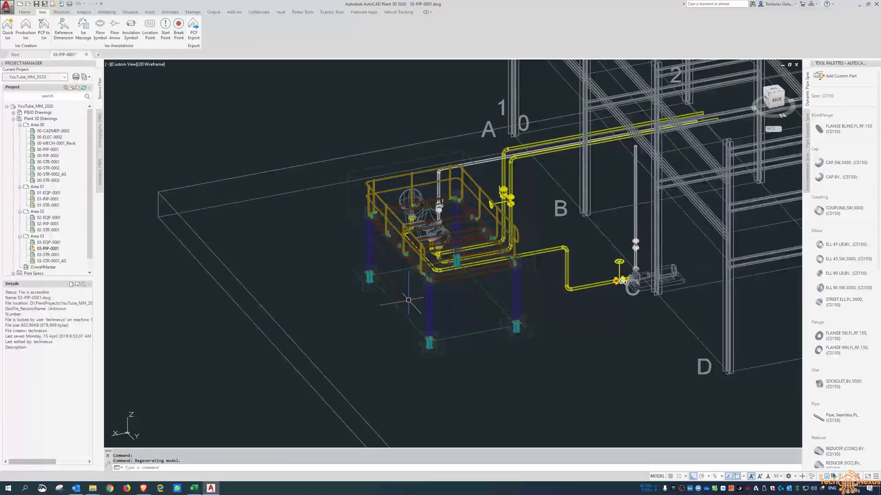
pyautogui.moveTo(641, 350)
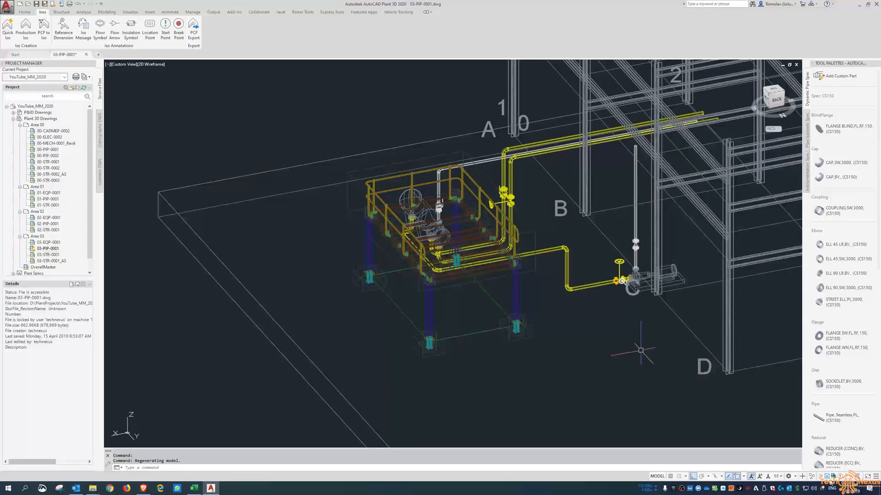
# View the creation results and open sheet 1013-1 (2).dwg, zooming to review it.
pyautogui.click(25, 29)
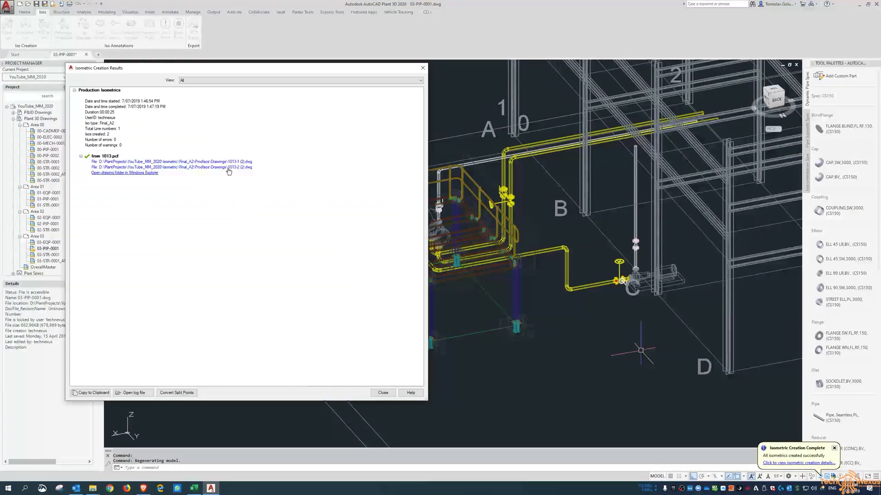
pyautogui.click(383, 392)
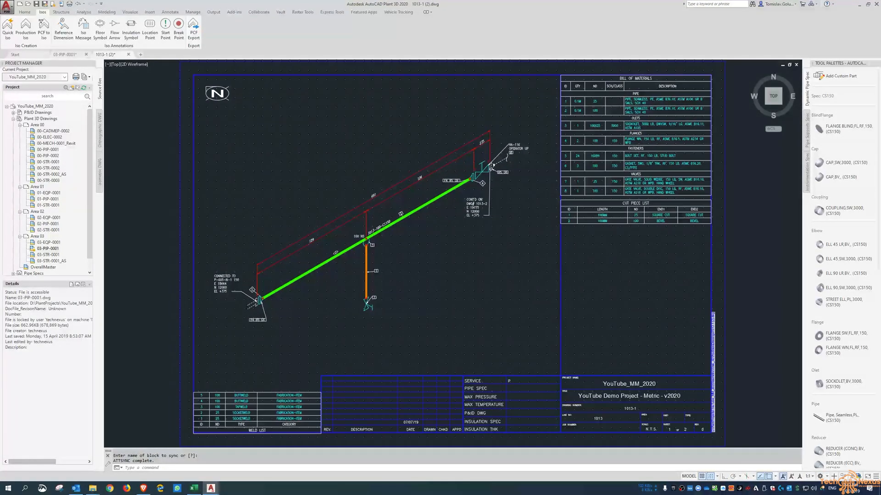
pyautogui.press('z')
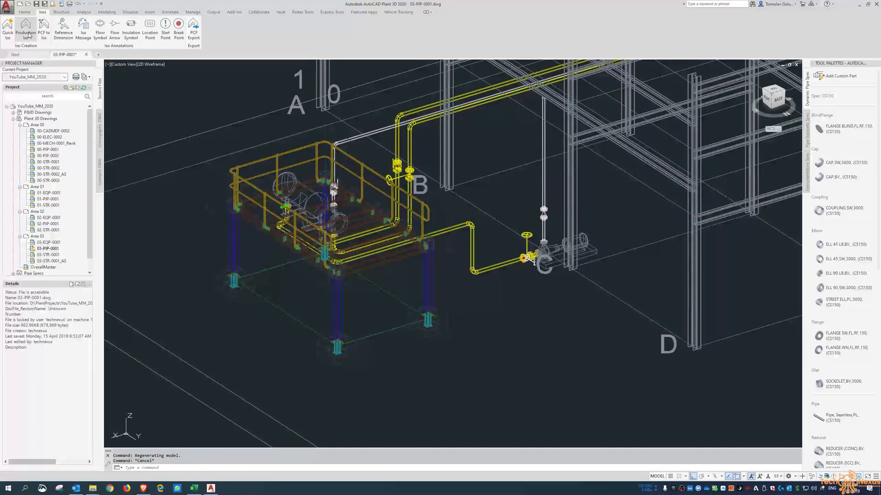
# Recreate the line 1013 isometric with Overwrite if existing enabled.
pyautogui.click(26, 26)
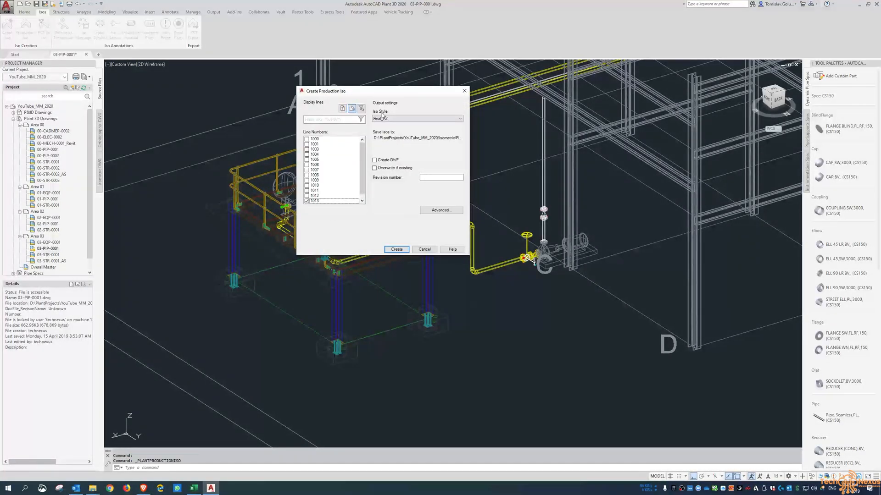
pyautogui.click(375, 168)
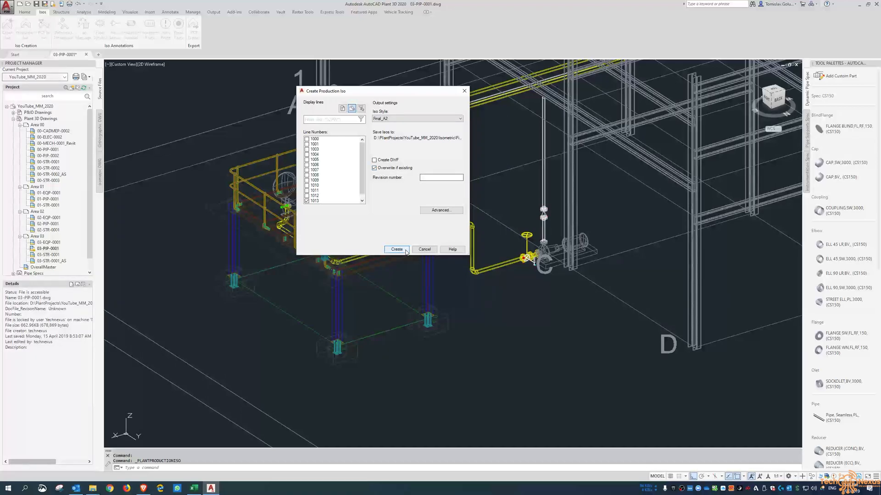
pyautogui.click(396, 248)
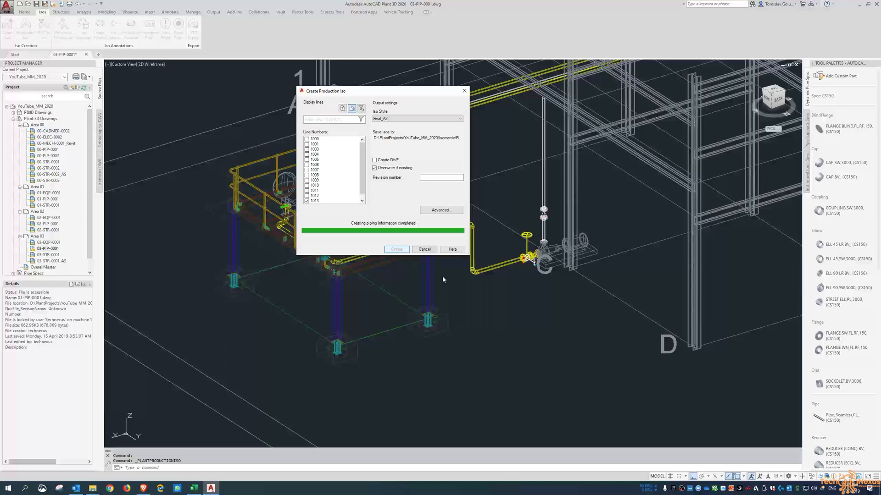
pyautogui.click(397, 249)
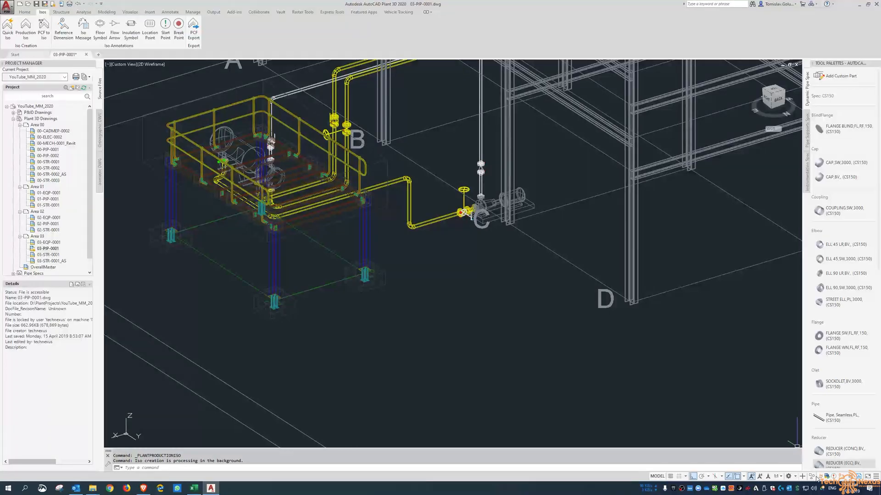
pyautogui.moveTo(593, 357)
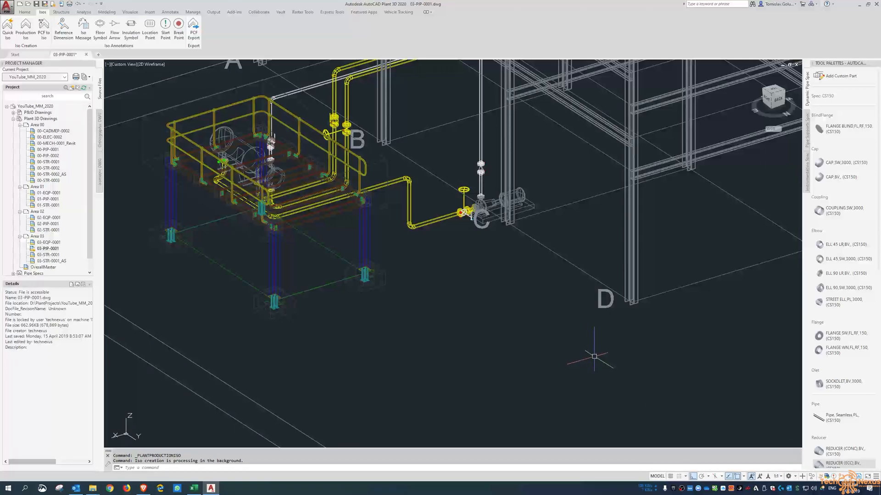
pyautogui.moveTo(522, 274)
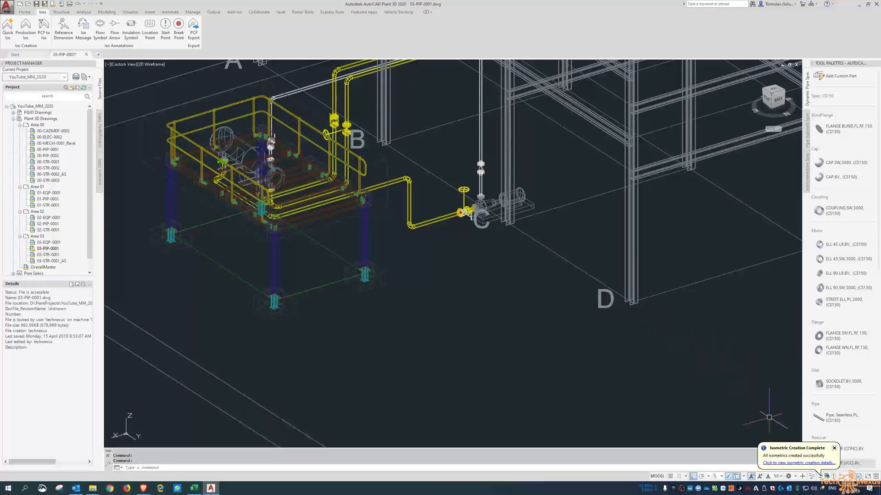
# Open regenerated sheet 1013-1.dwg and zoom into its start connection at E-001-N-1.
pyautogui.click(798, 463)
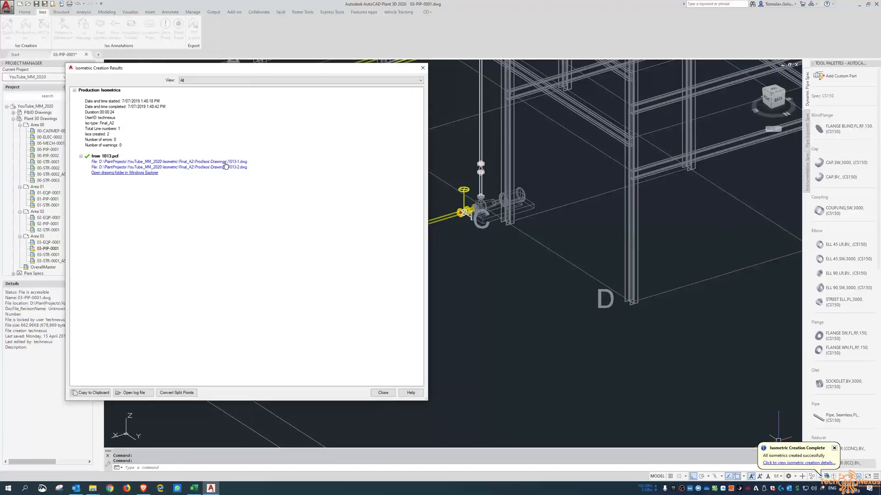
pyautogui.click(382, 392)
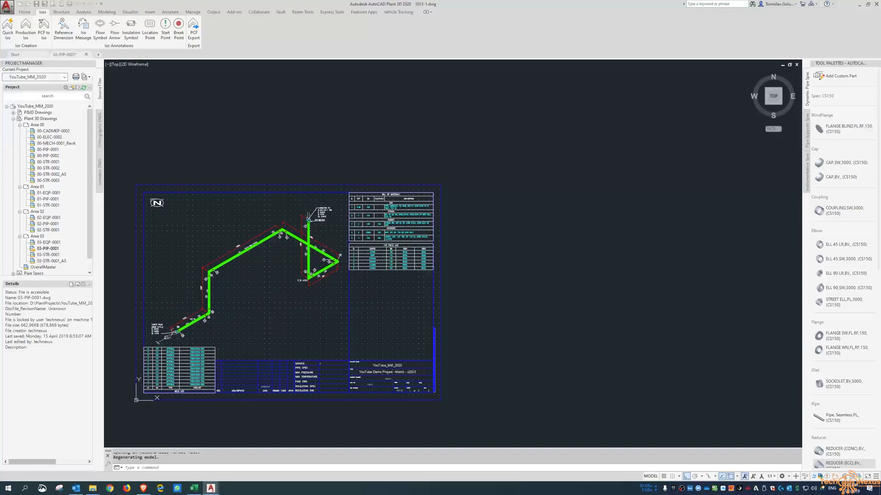
pyautogui.click(107, 54)
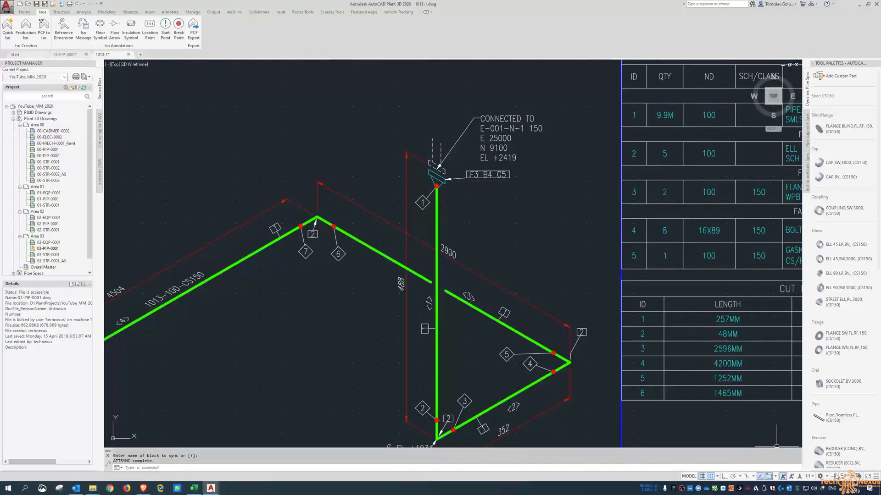
pyautogui.click(25, 25)
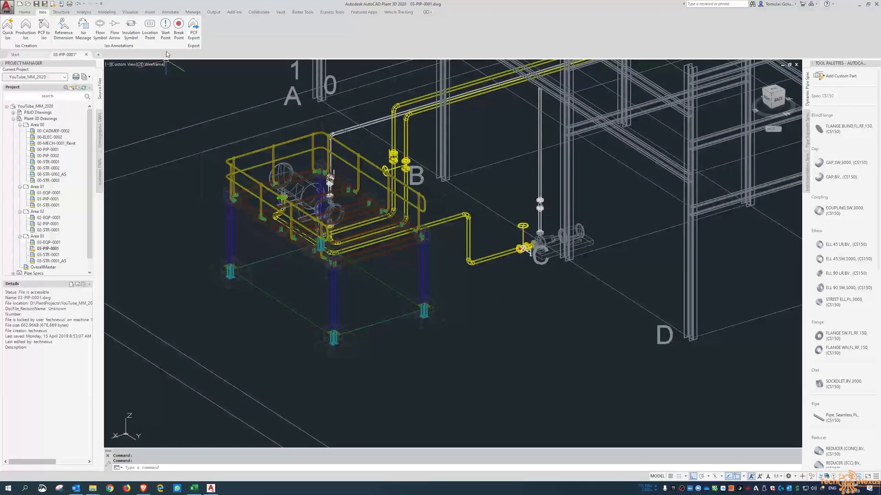
pyautogui.moveTo(165, 24)
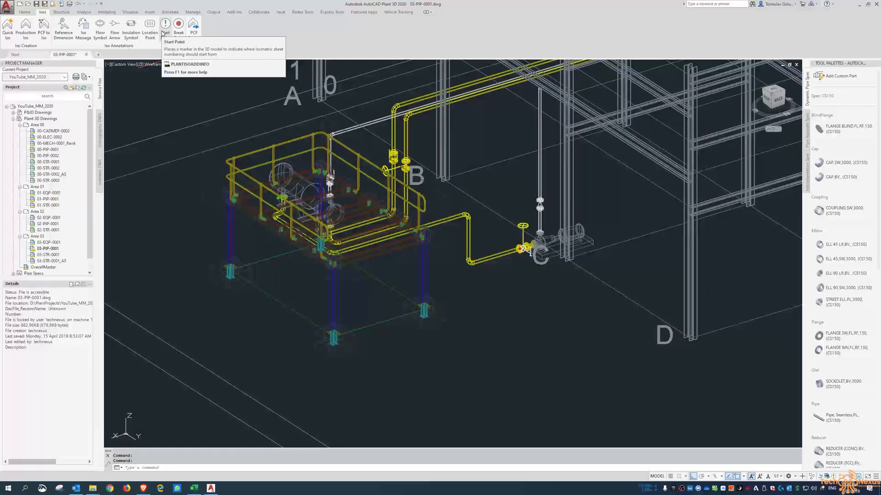